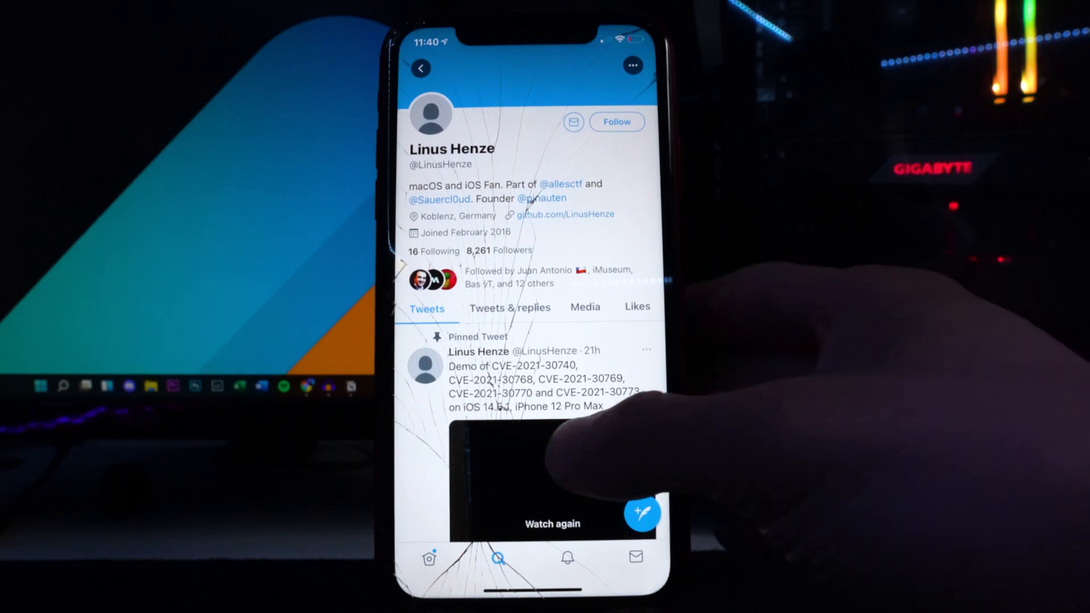
# - Play Linus Henze's pinned CVE-2021-30740 exploit demo video in the full-screen player
pyautogui.scroll(3)
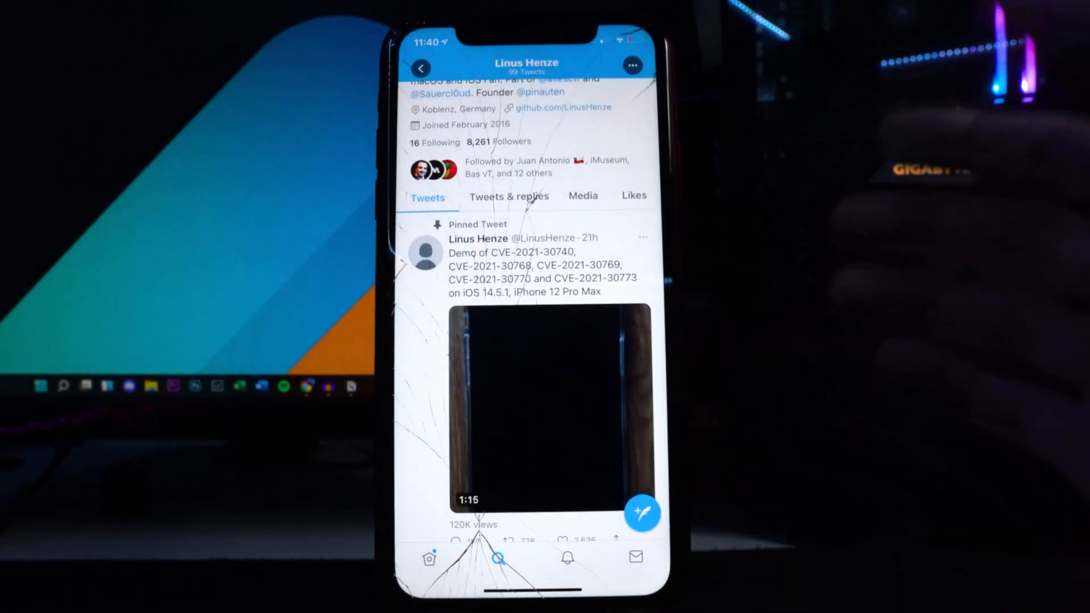
pyautogui.click(526, 403)
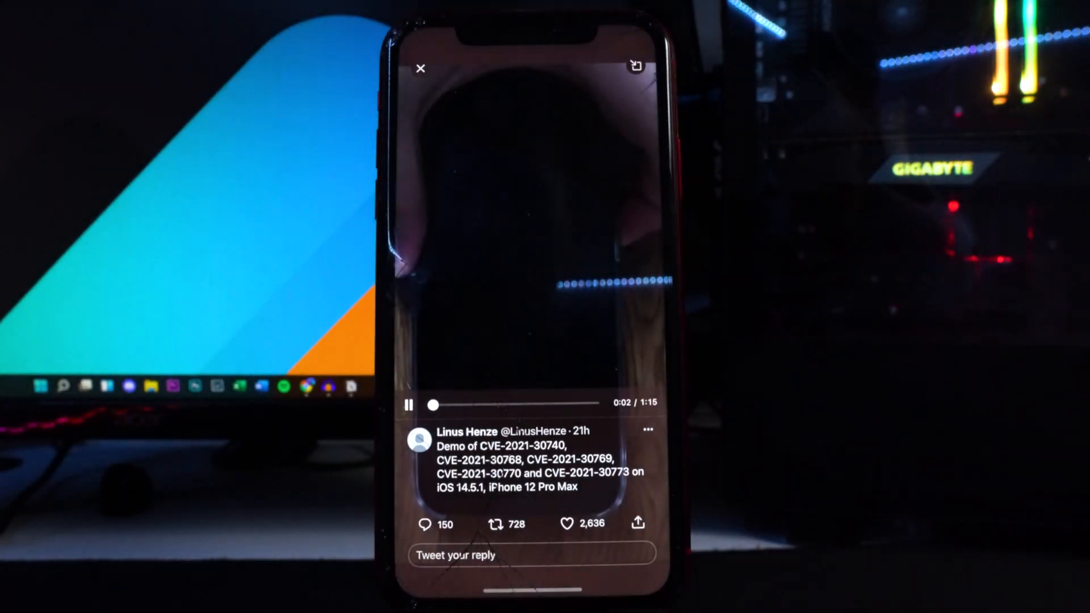